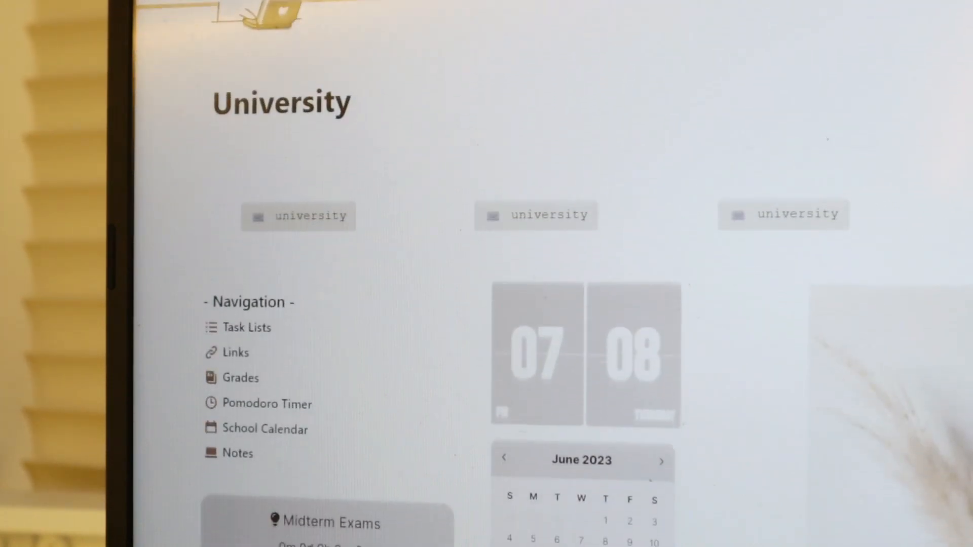
scroll("down", 3)
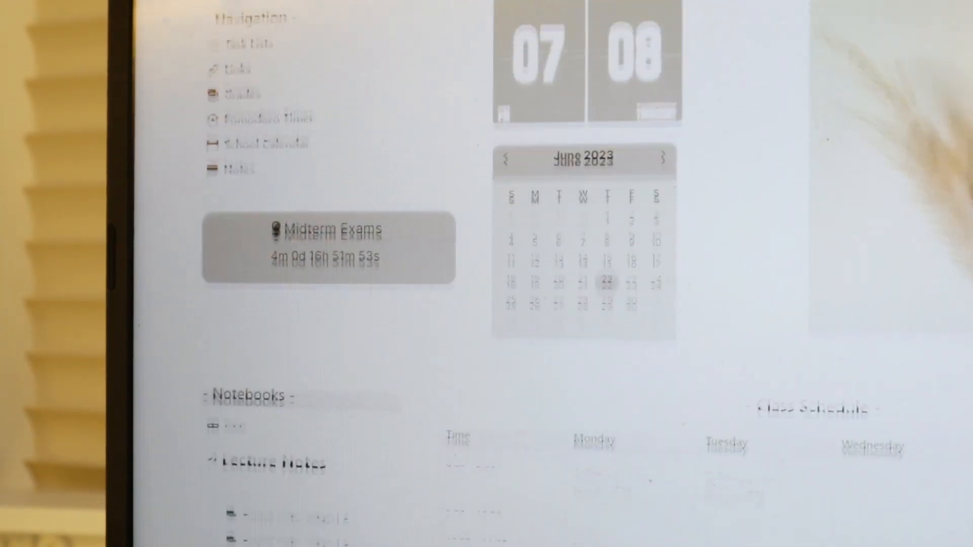
scroll("down", 3)
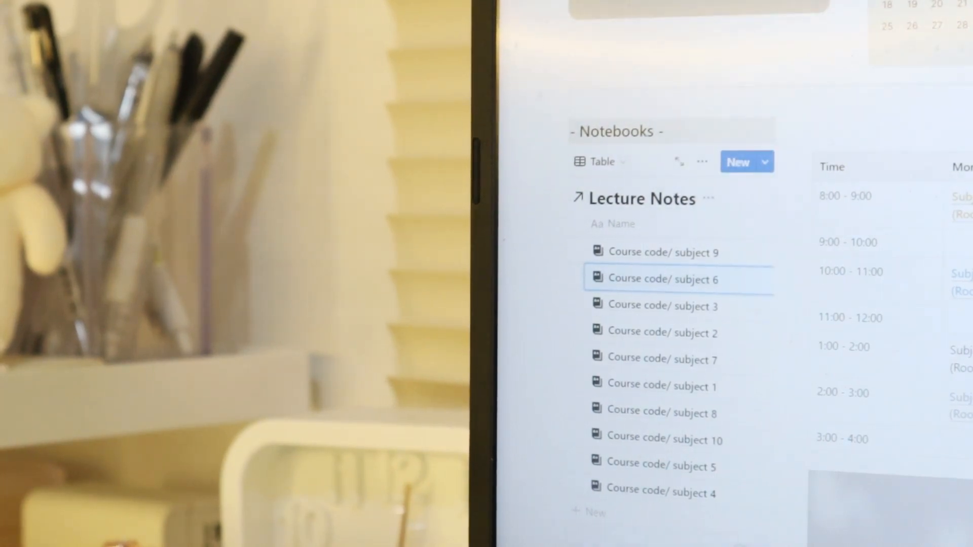
scroll("up", 3)
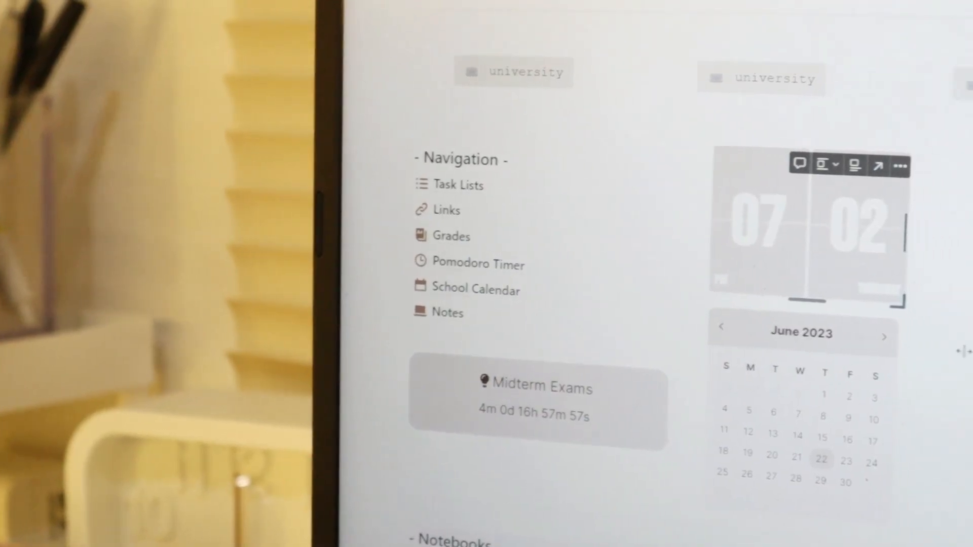